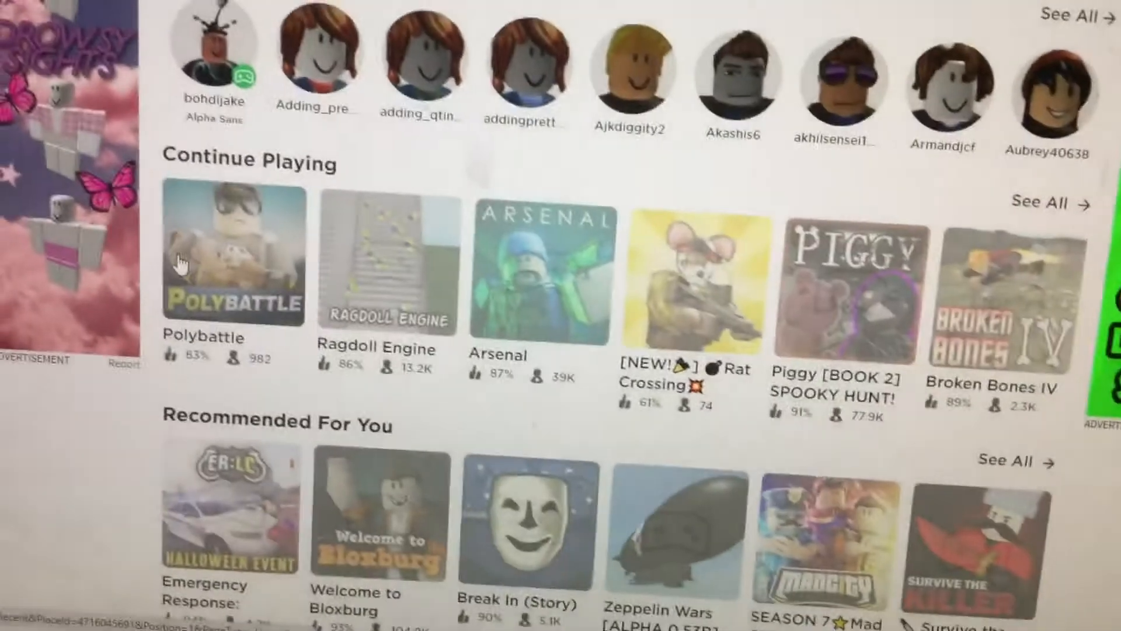
Open the Polybattle game page from Continue Playing, reaching the Download and Install Roblox prompt.
{"action": "left_click", "coordinate": [232, 257]}
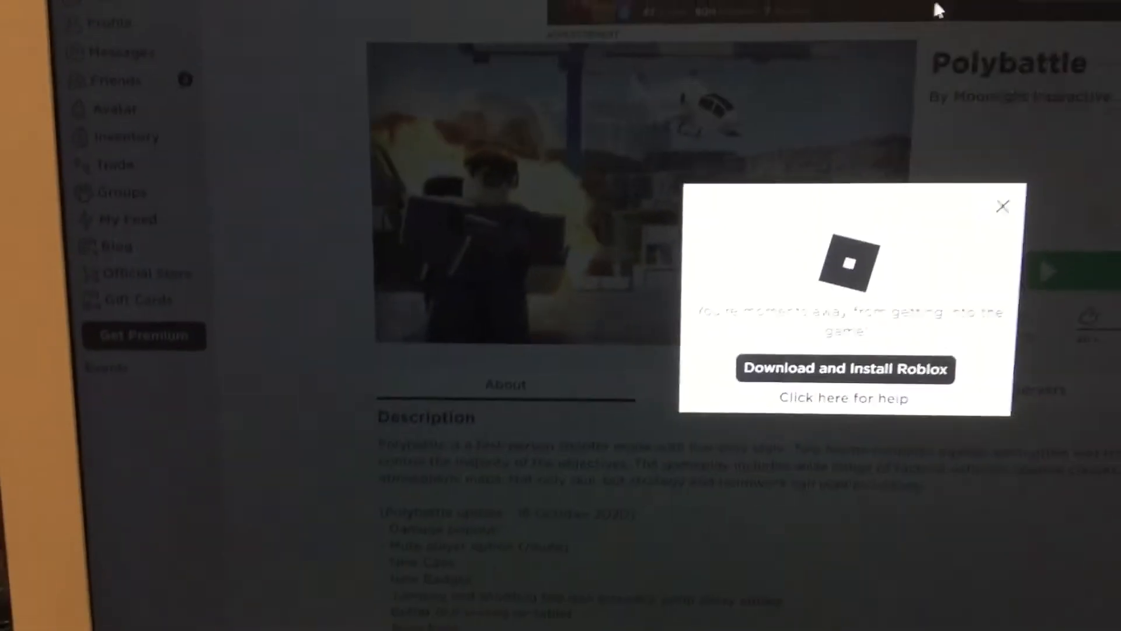